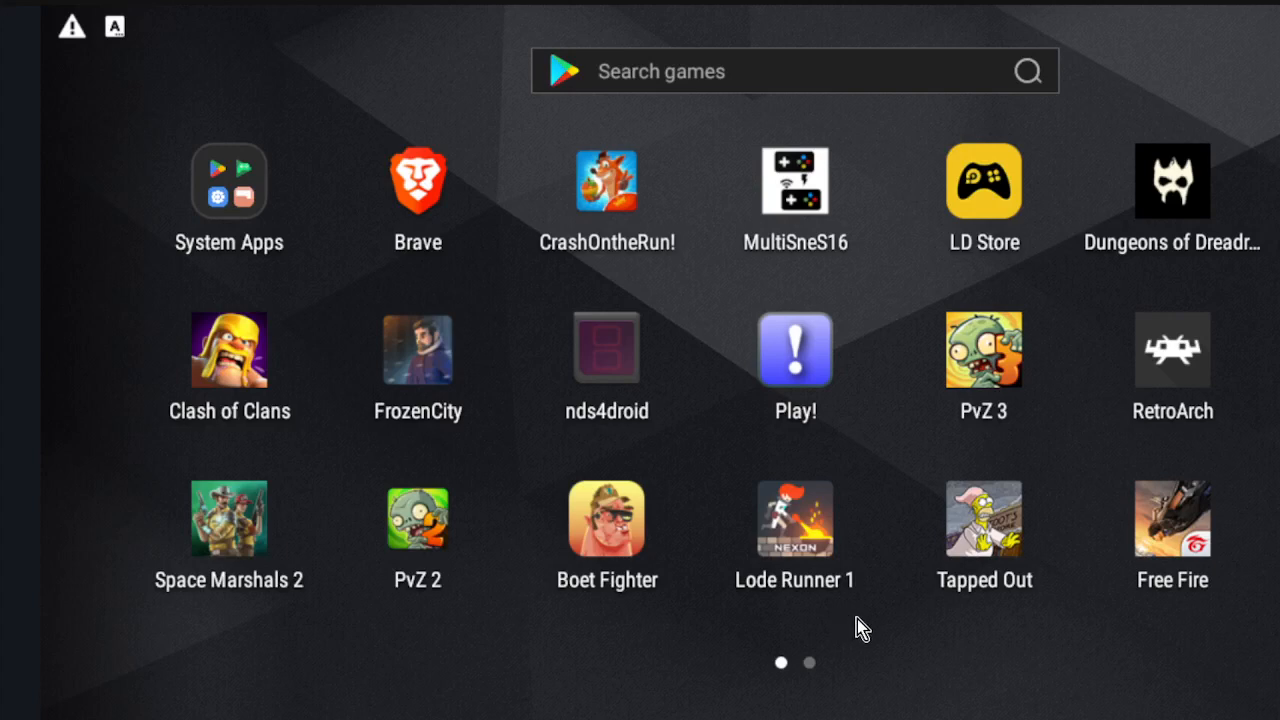
{"action": "mouse_move", "coordinate": [427, 380]}
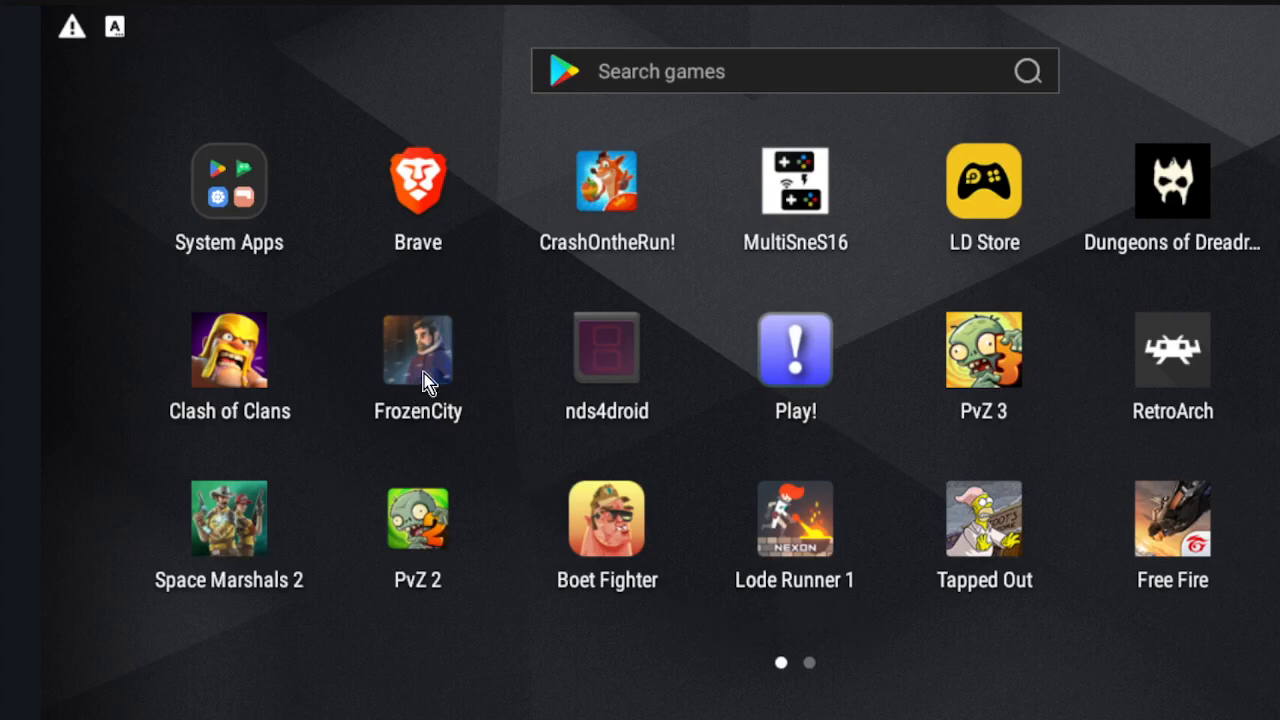
{"action": "mouse_move", "coordinate": [1230, 600]}
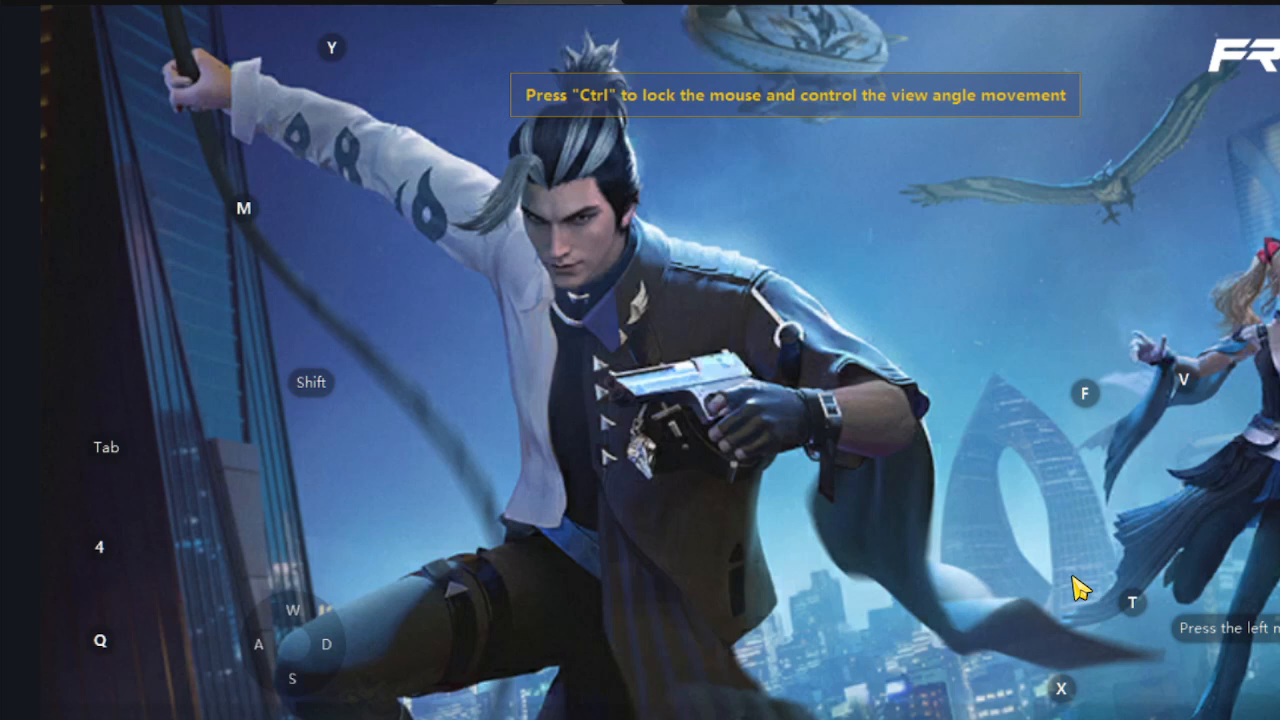
{"action": "mouse_move", "coordinate": [810, 582]}
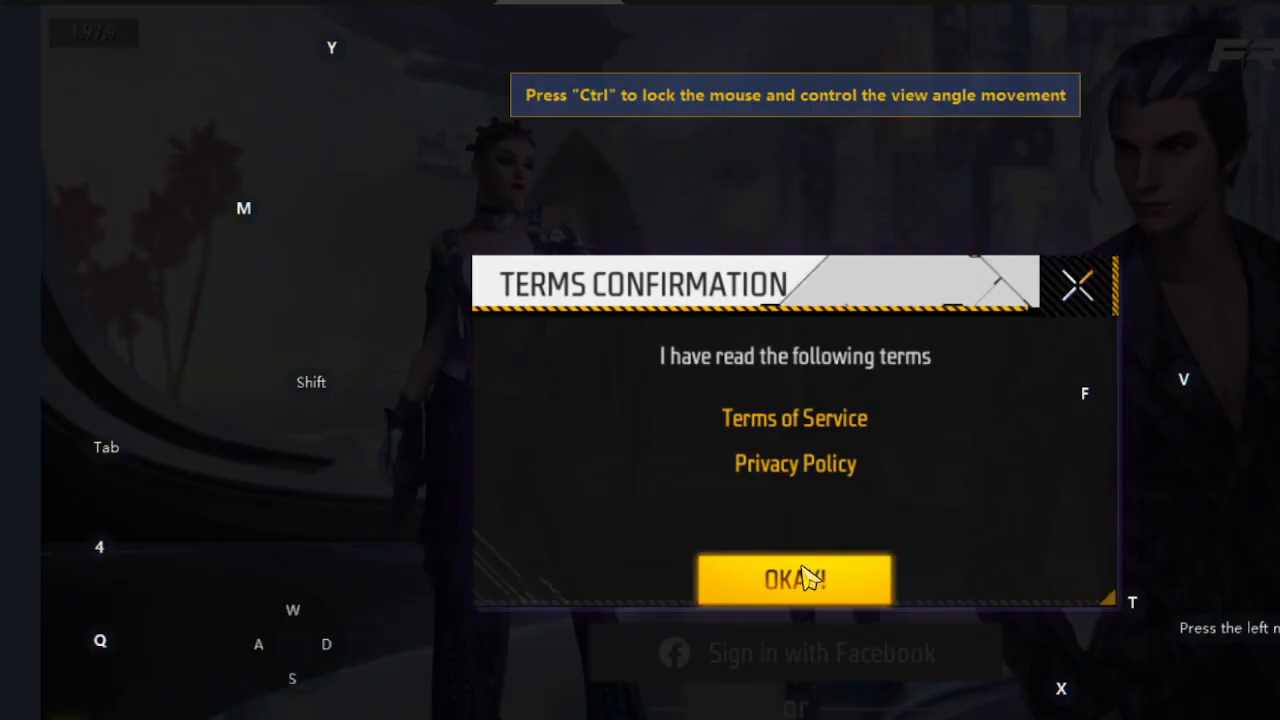
Accept the Terms of Service and Privacy Policy, then dismiss the VK, Google and Twitter options.
{"action": "left_click", "coordinate": [794, 577]}
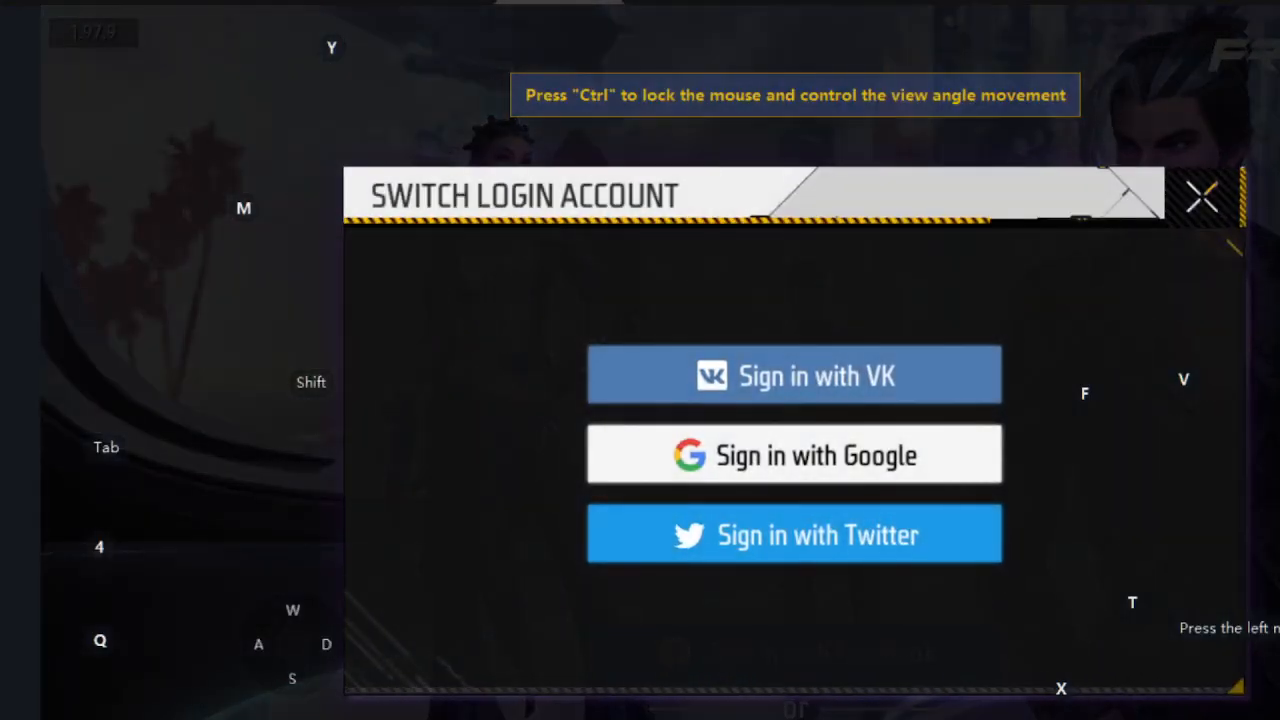
{"action": "mouse_move", "coordinate": [888, 262]}
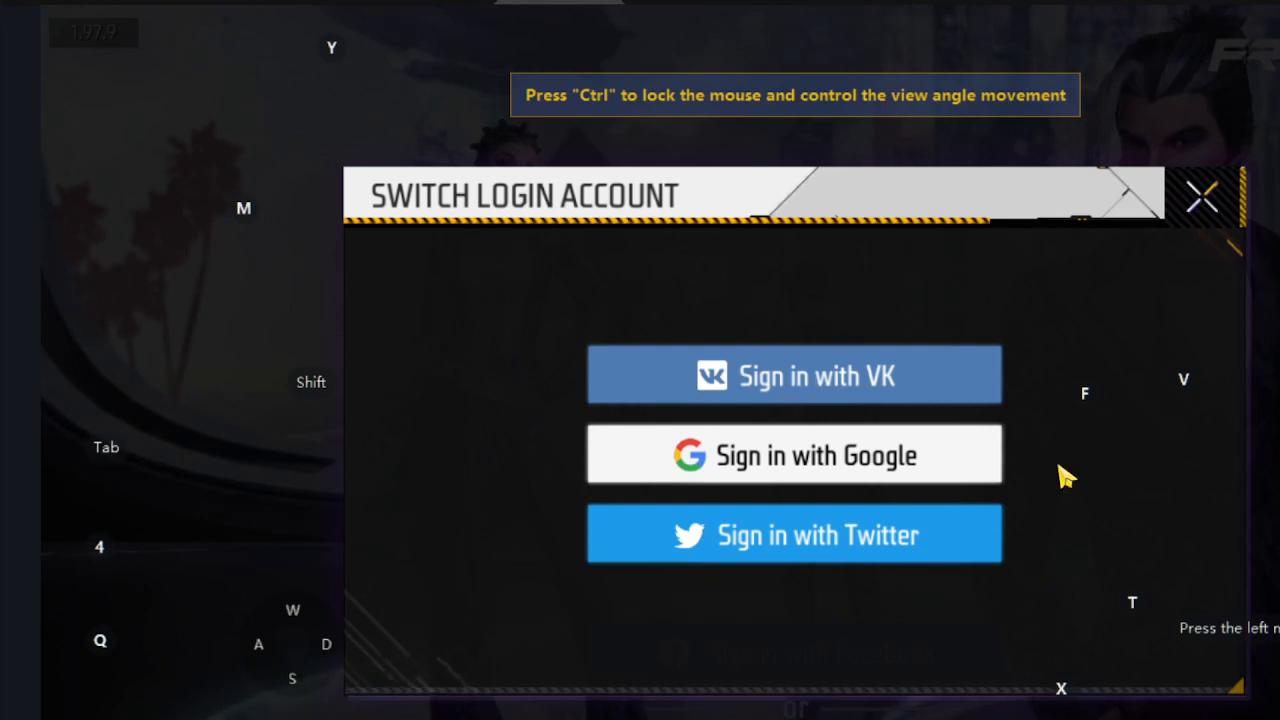
{"action": "mouse_move", "coordinate": [900, 340]}
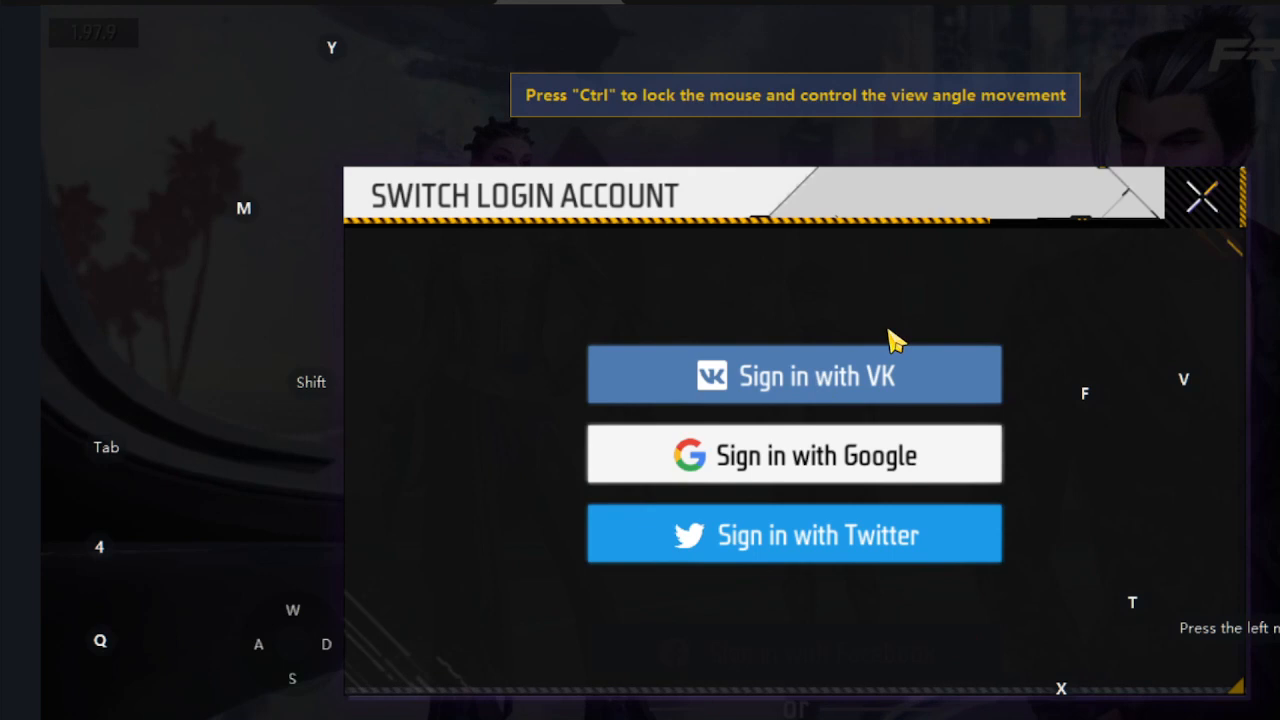
{"action": "mouse_move", "coordinate": [1070, 440]}
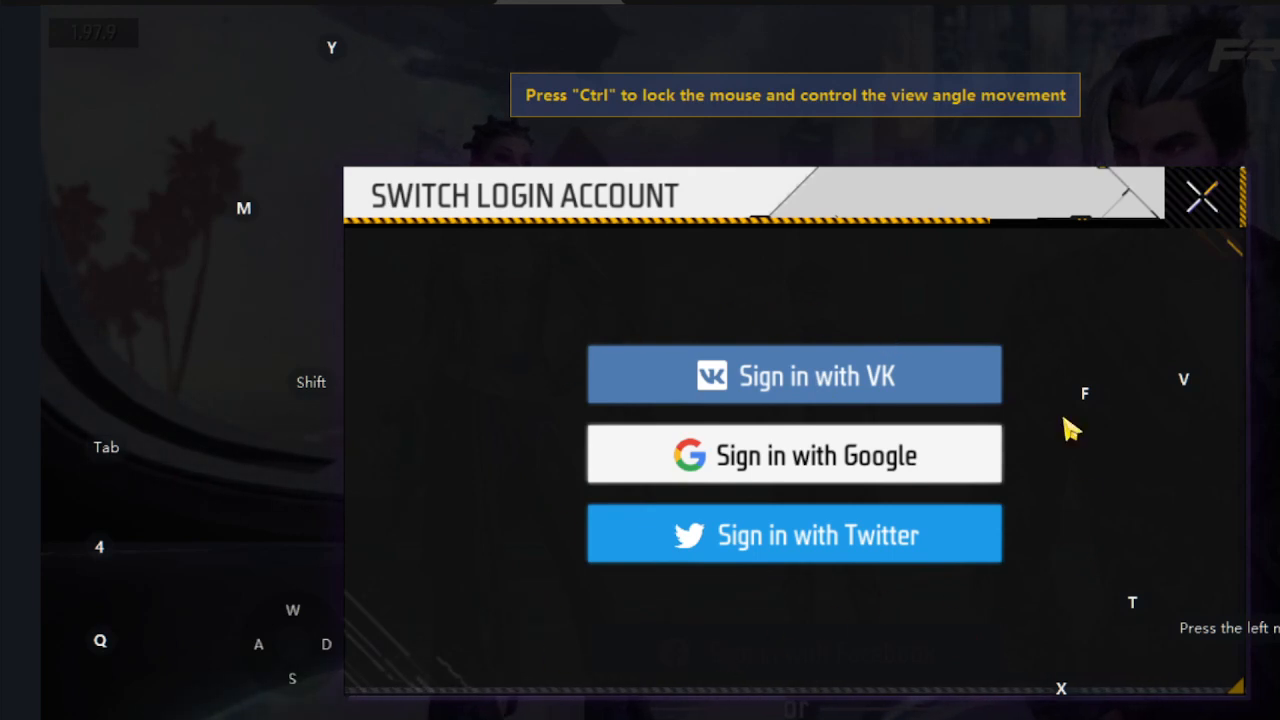
{"action": "mouse_move", "coordinate": [925, 472]}
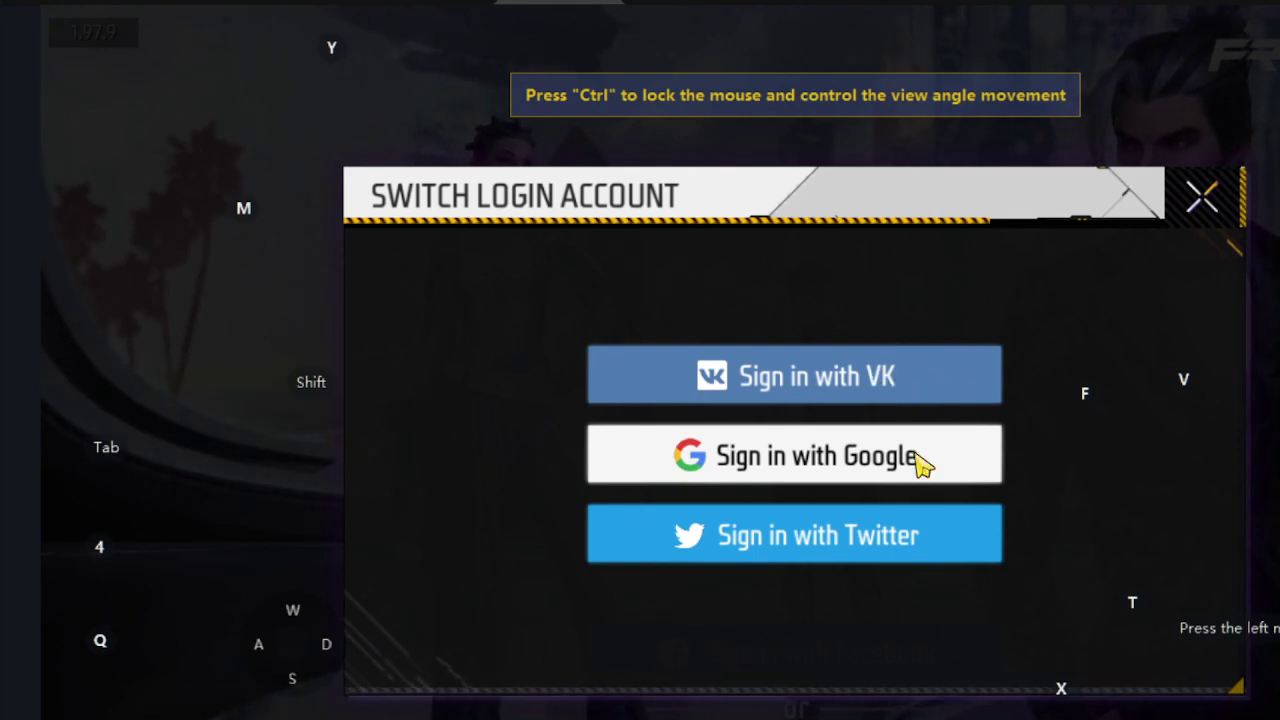
{"action": "mouse_move", "coordinate": [840, 417]}
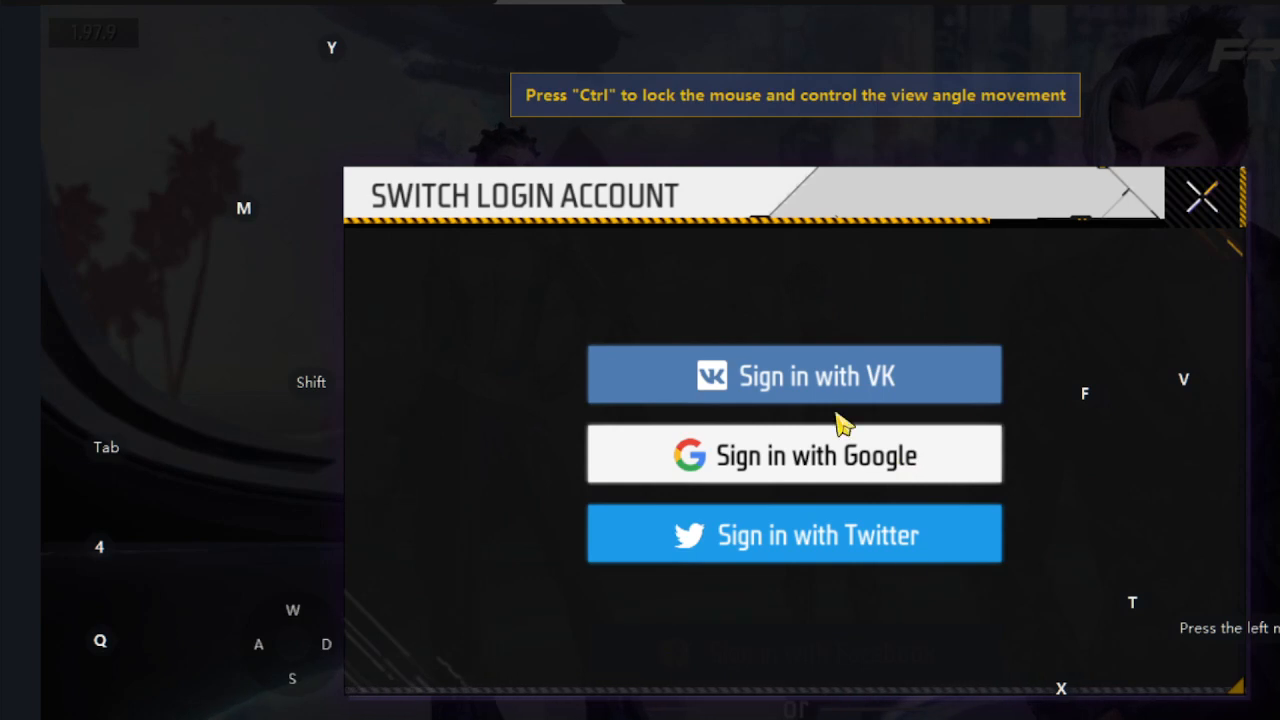
{"action": "mouse_move", "coordinate": [1205, 205]}
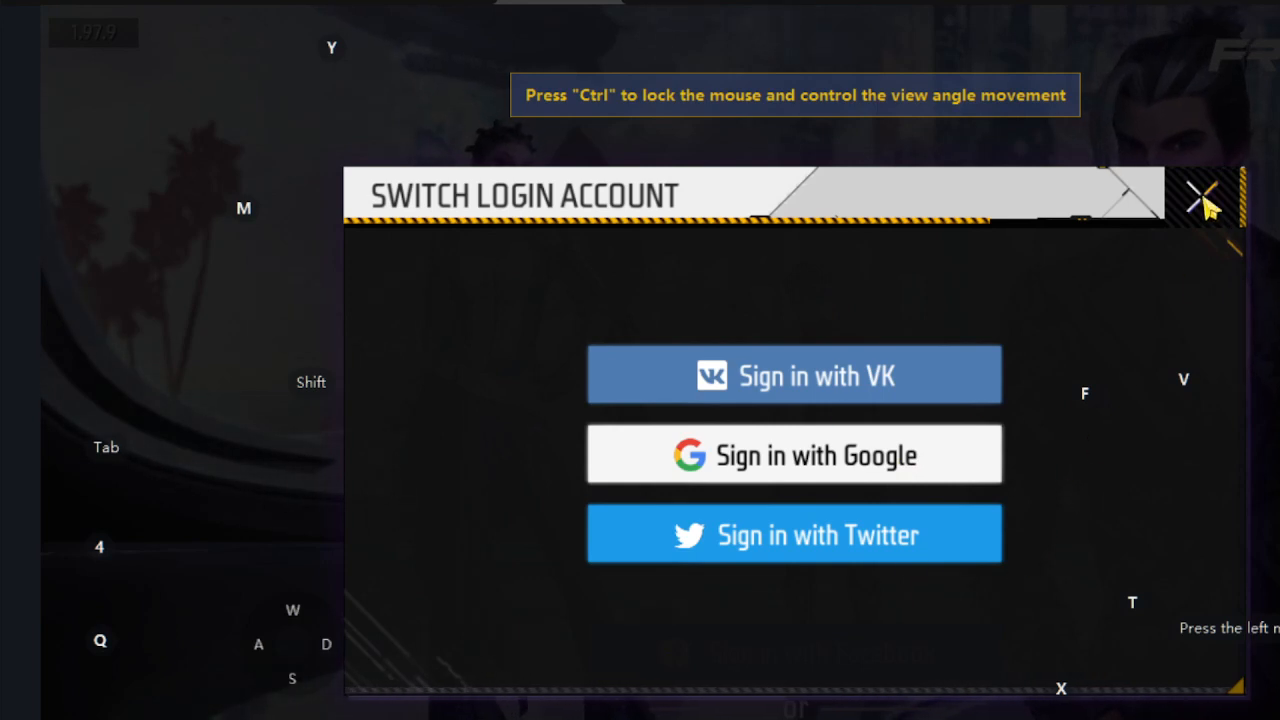
{"action": "left_click", "coordinate": [1204, 190]}
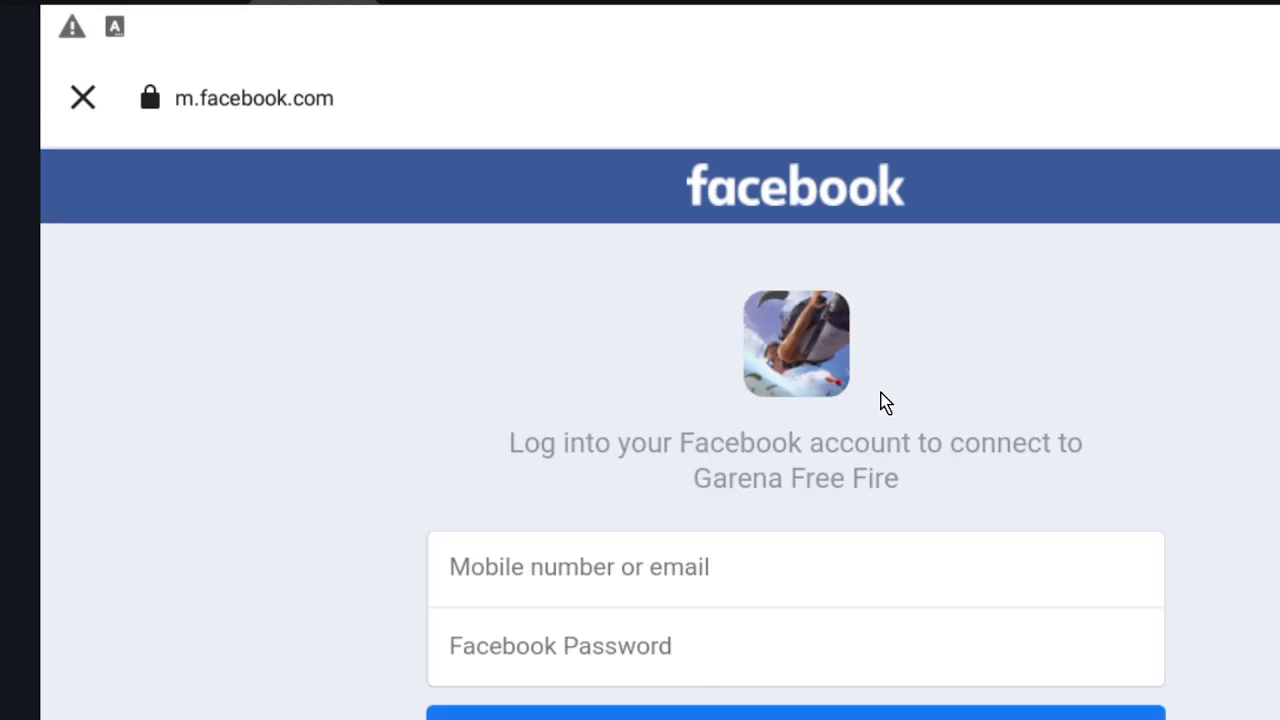
{"action": "scroll", "scroll_direction": "down", "scroll_amount": 3}
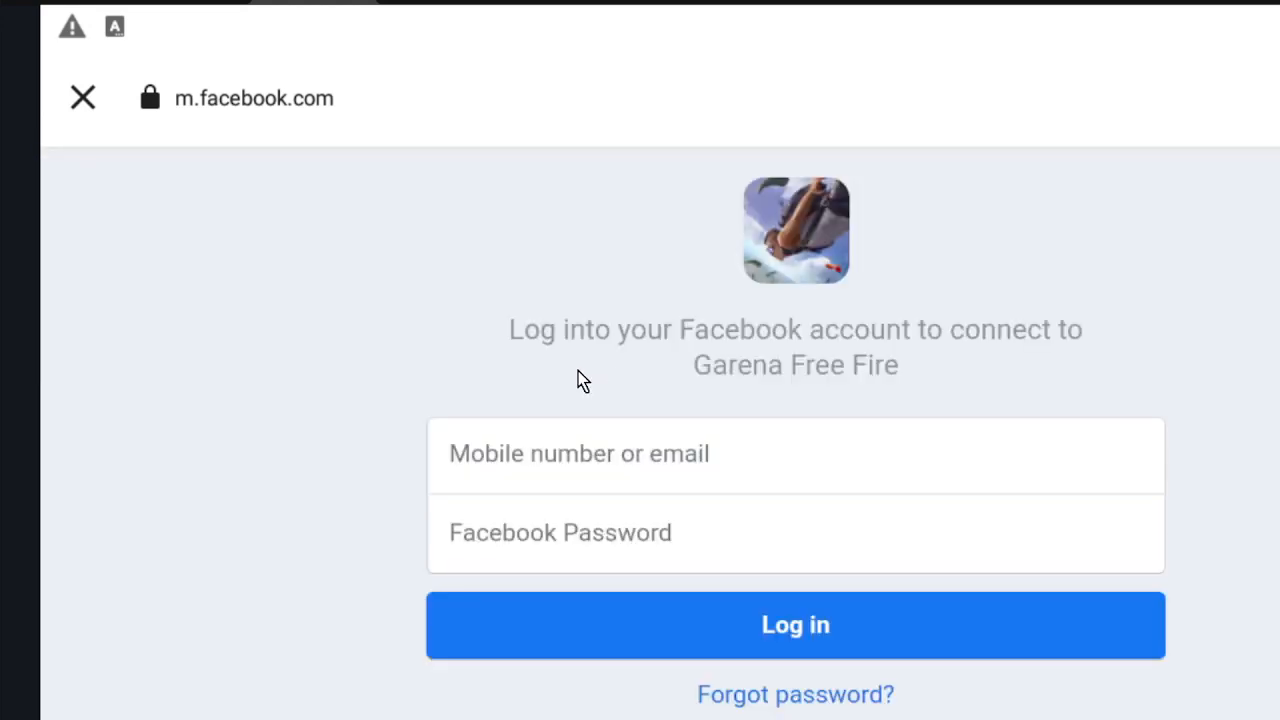
{"action": "mouse_move", "coordinate": [597, 465]}
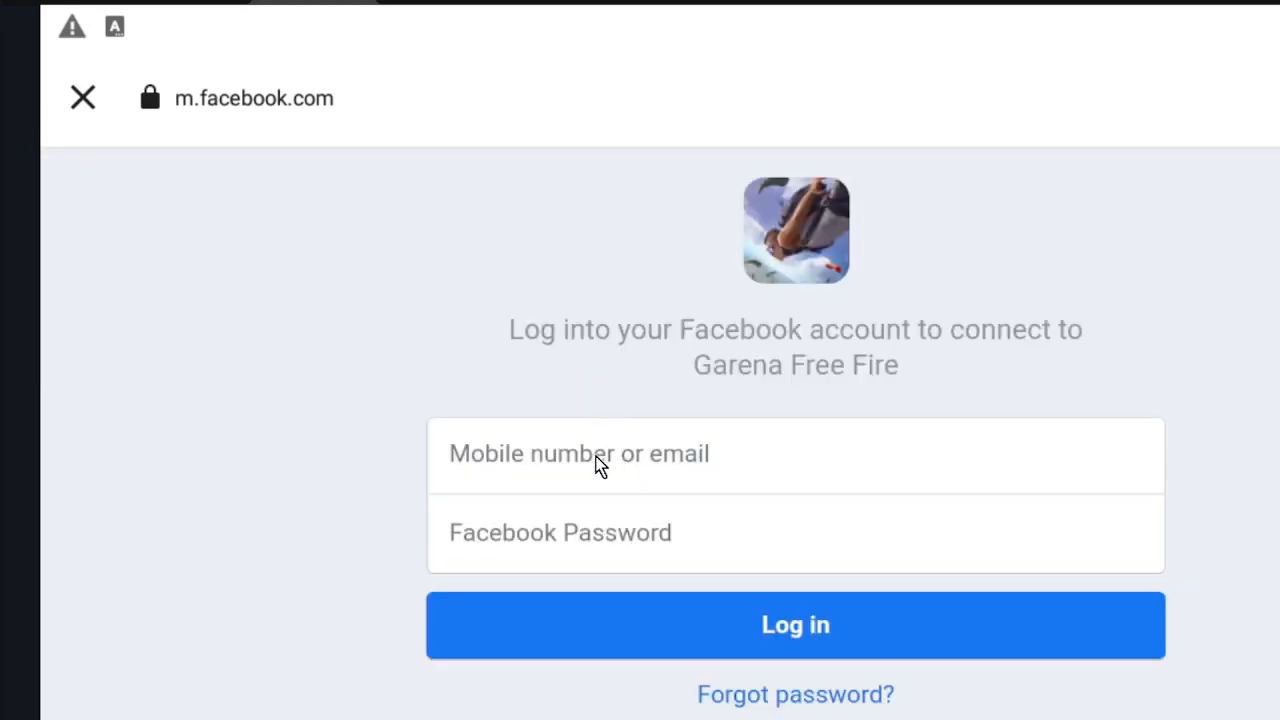
{"action": "left_click", "coordinate": [600, 464]}
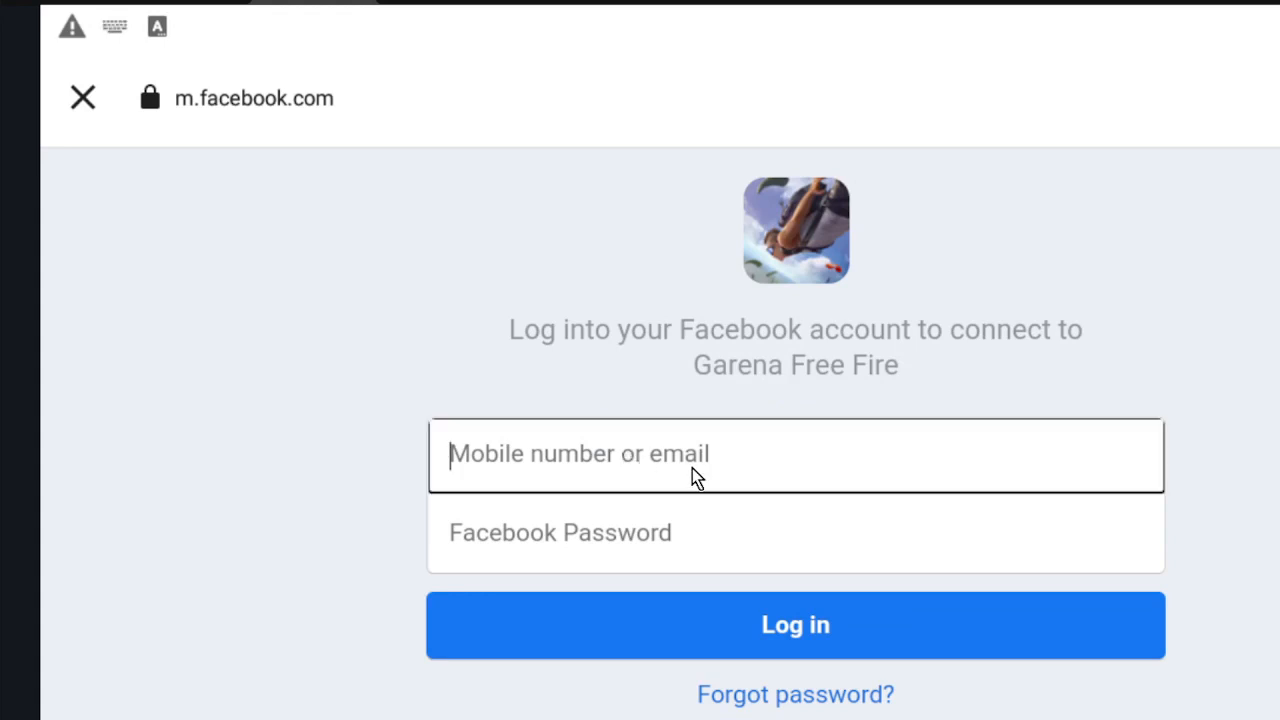
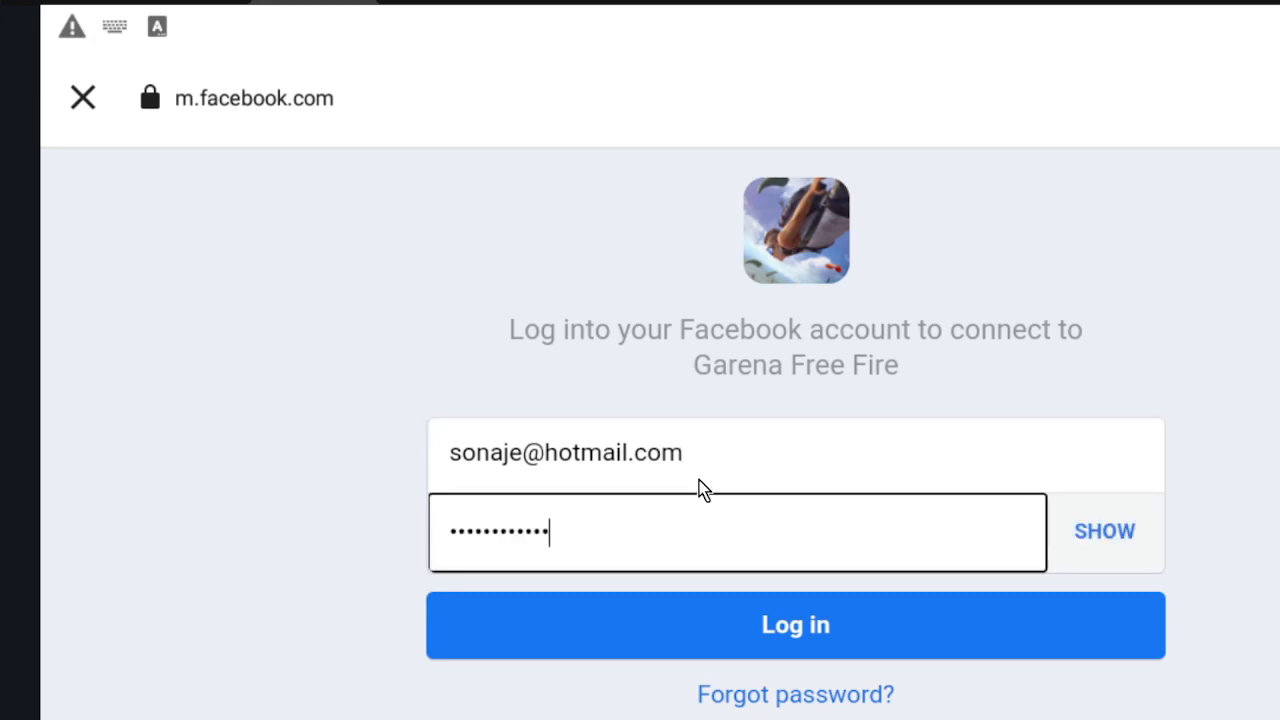
{"action": "mouse_move", "coordinate": [695, 554]}
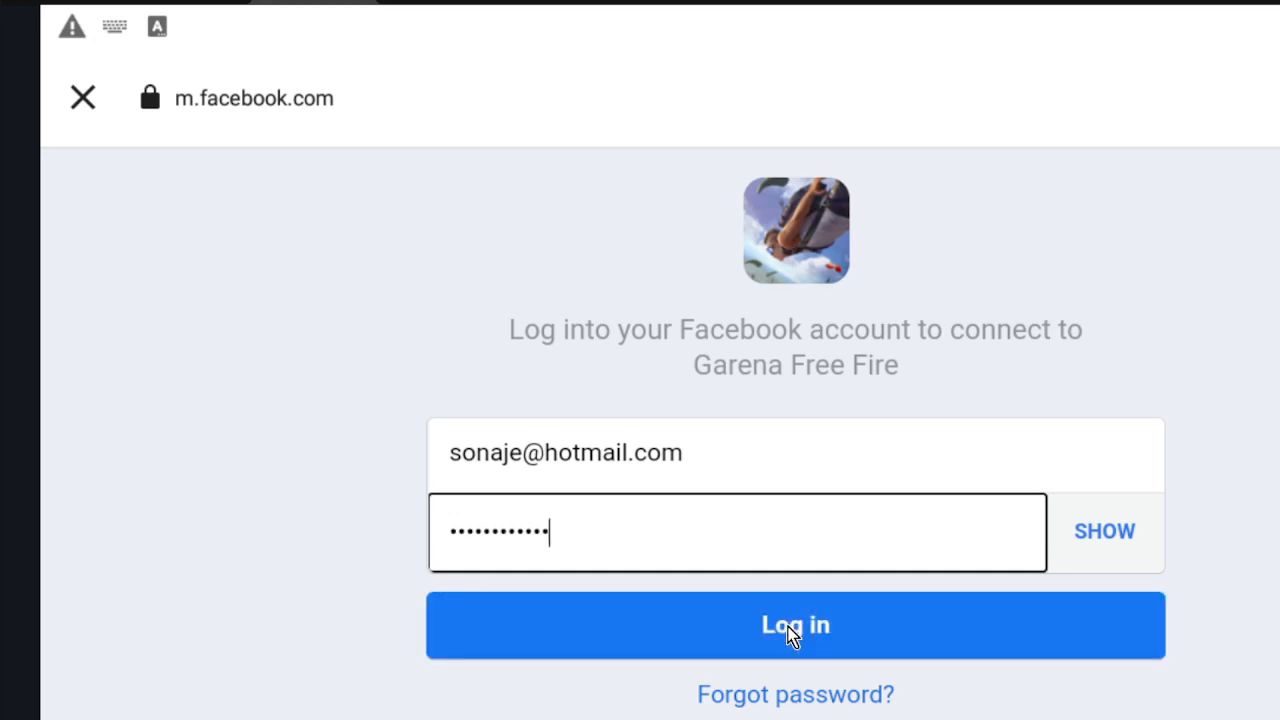
{"action": "left_click", "coordinate": [795, 625]}
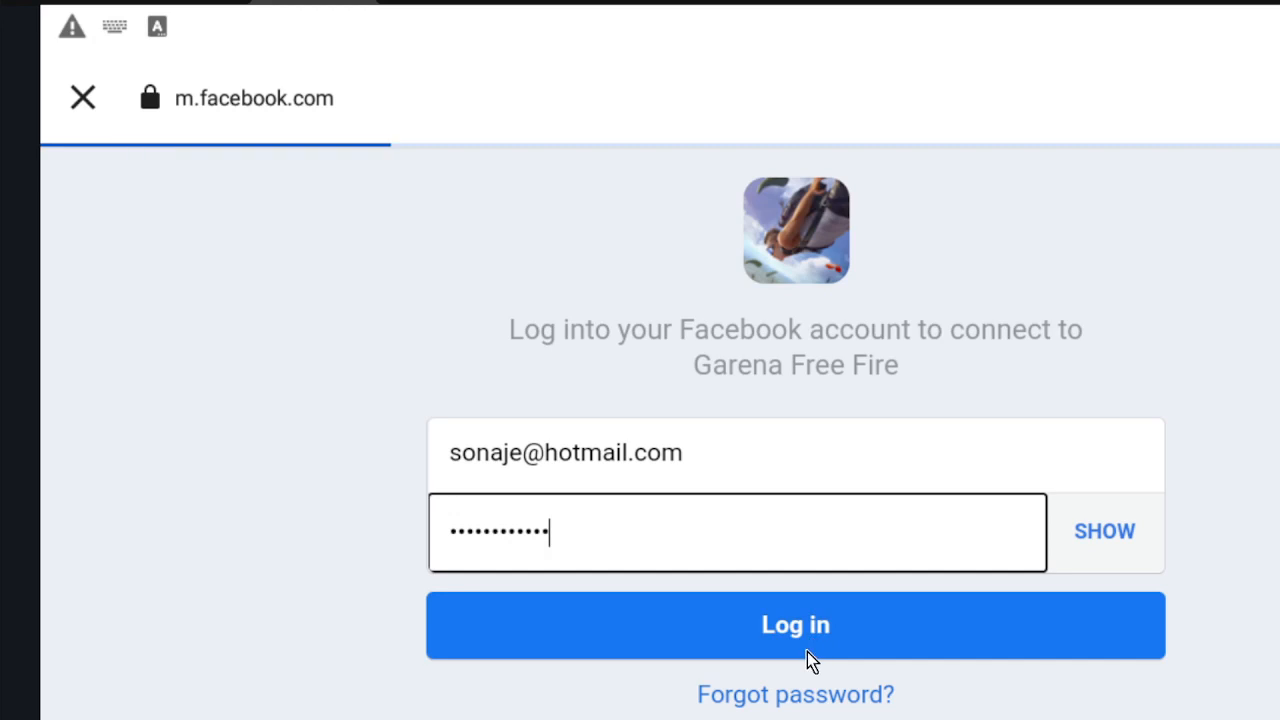
{"action": "left_click", "coordinate": [795, 625]}
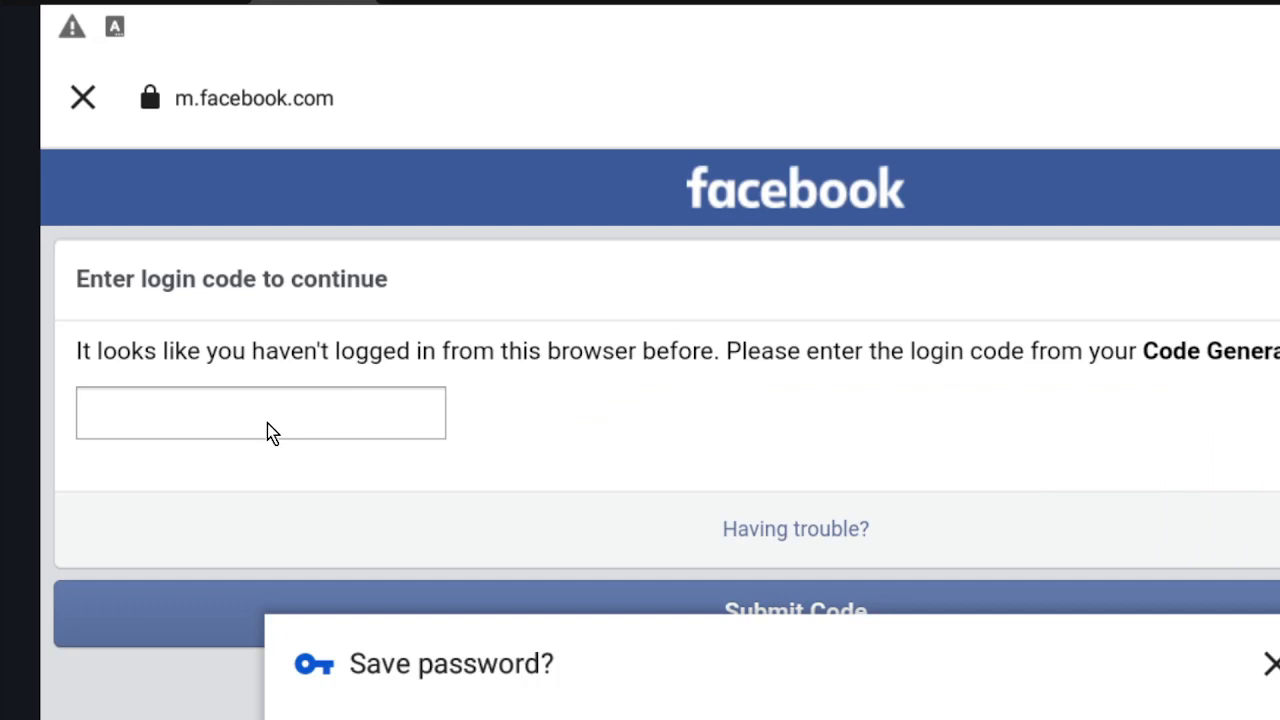
{"action": "mouse_move", "coordinate": [240, 425]}
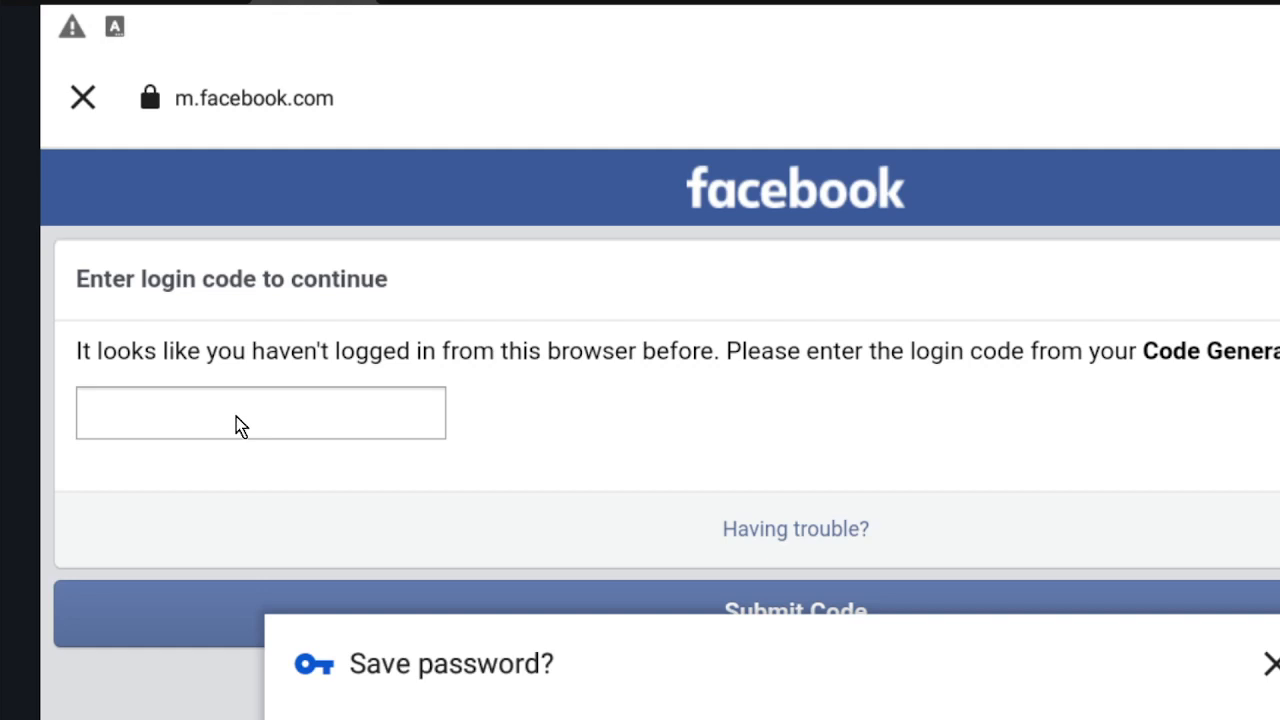
{"action": "mouse_move", "coordinate": [218, 437]}
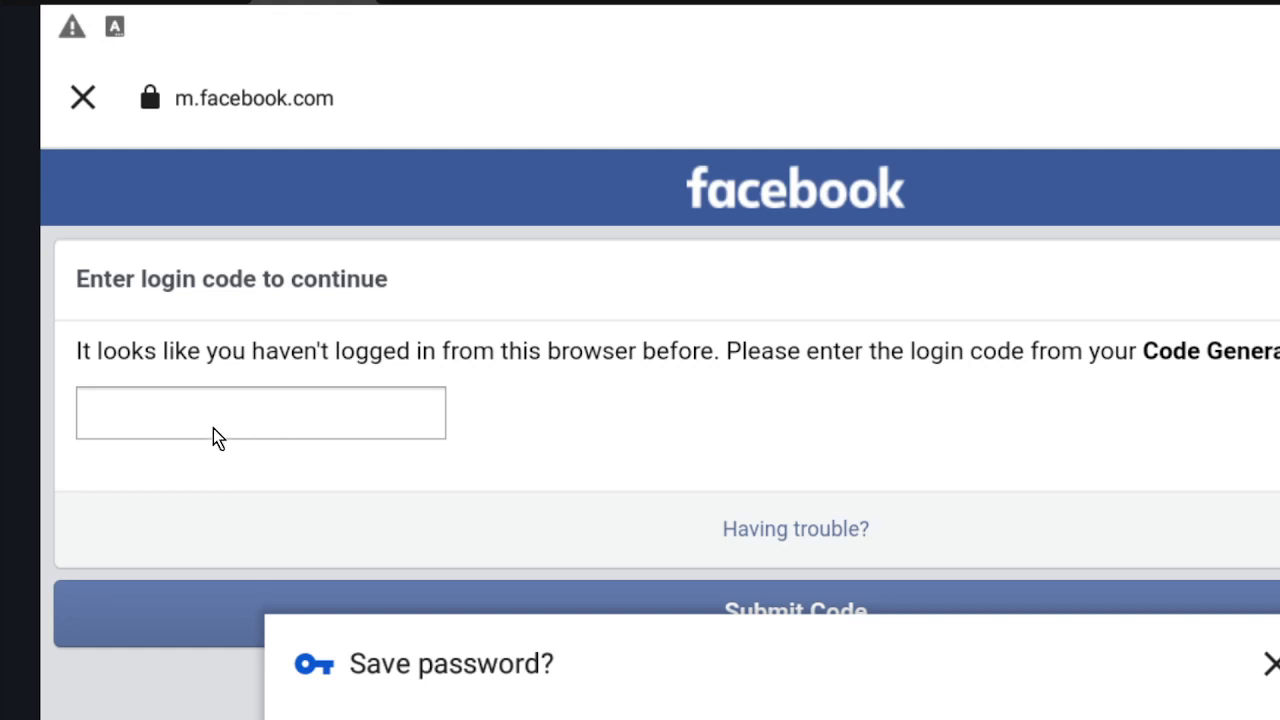
{"action": "left_click", "coordinate": [260, 413]}
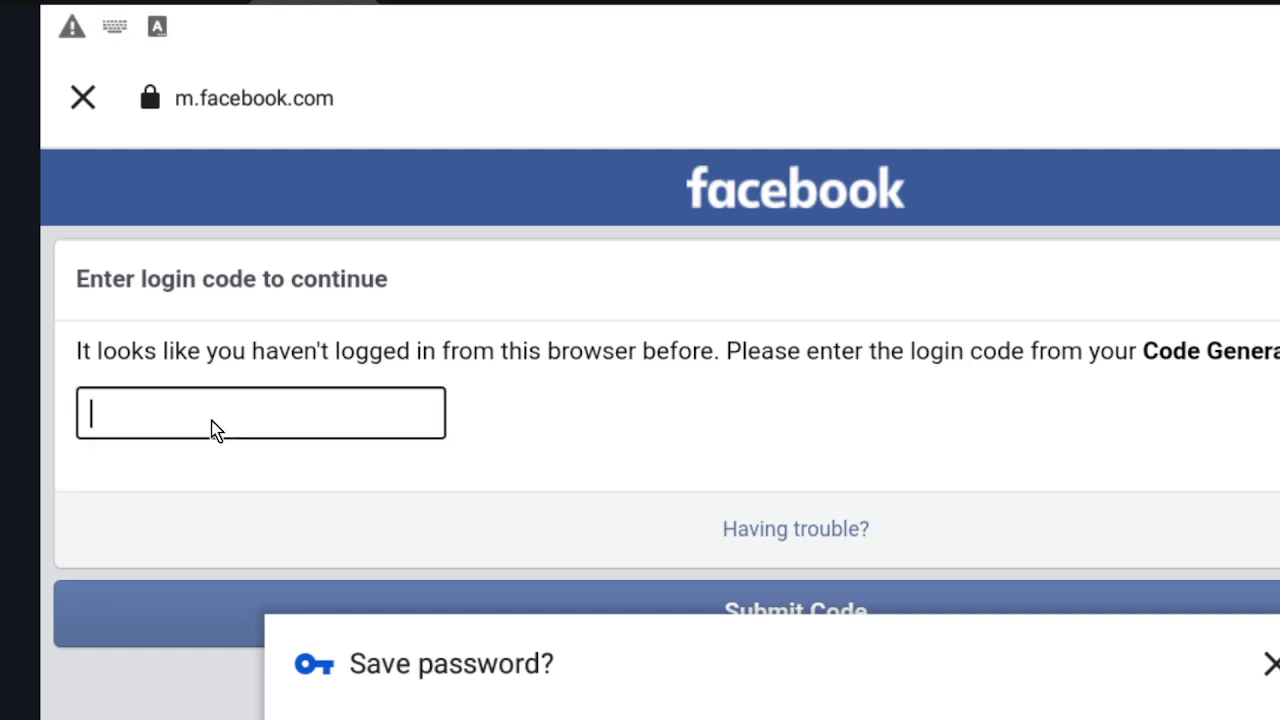
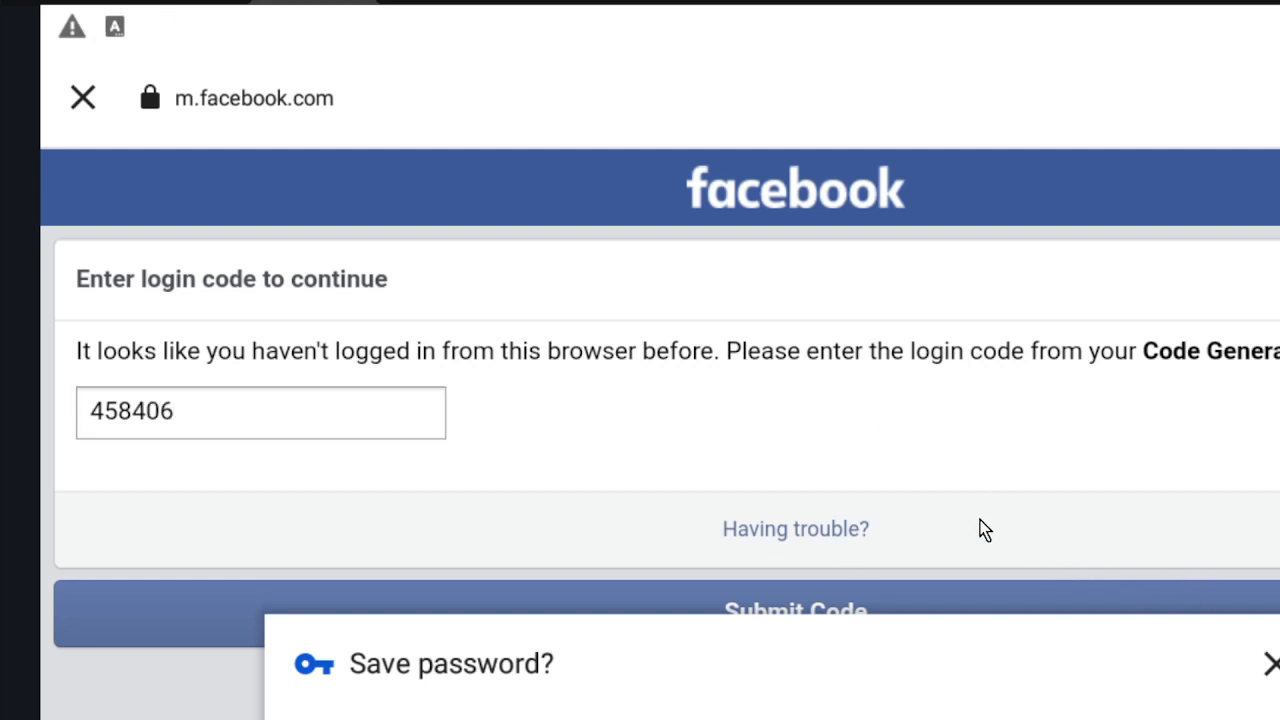
{"action": "mouse_move", "coordinate": [766, 455]}
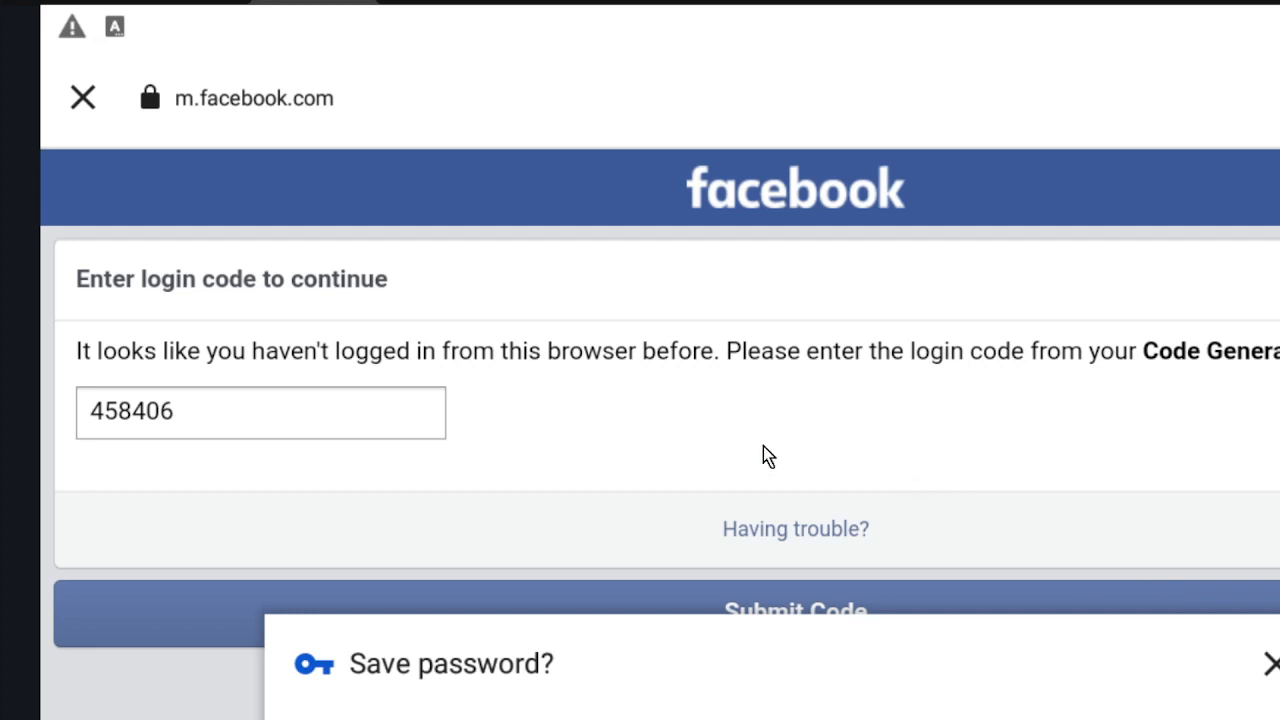
{"action": "mouse_move", "coordinate": [268, 283]}
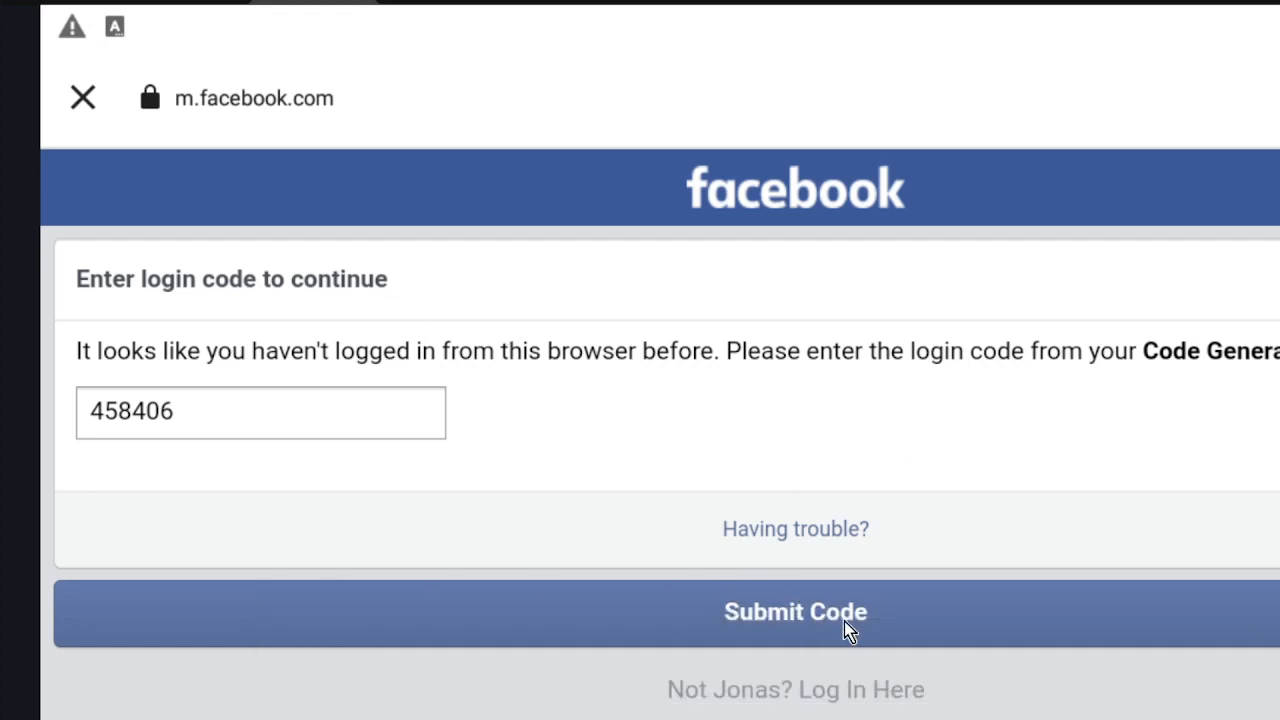
{"action": "left_click", "coordinate": [796, 612]}
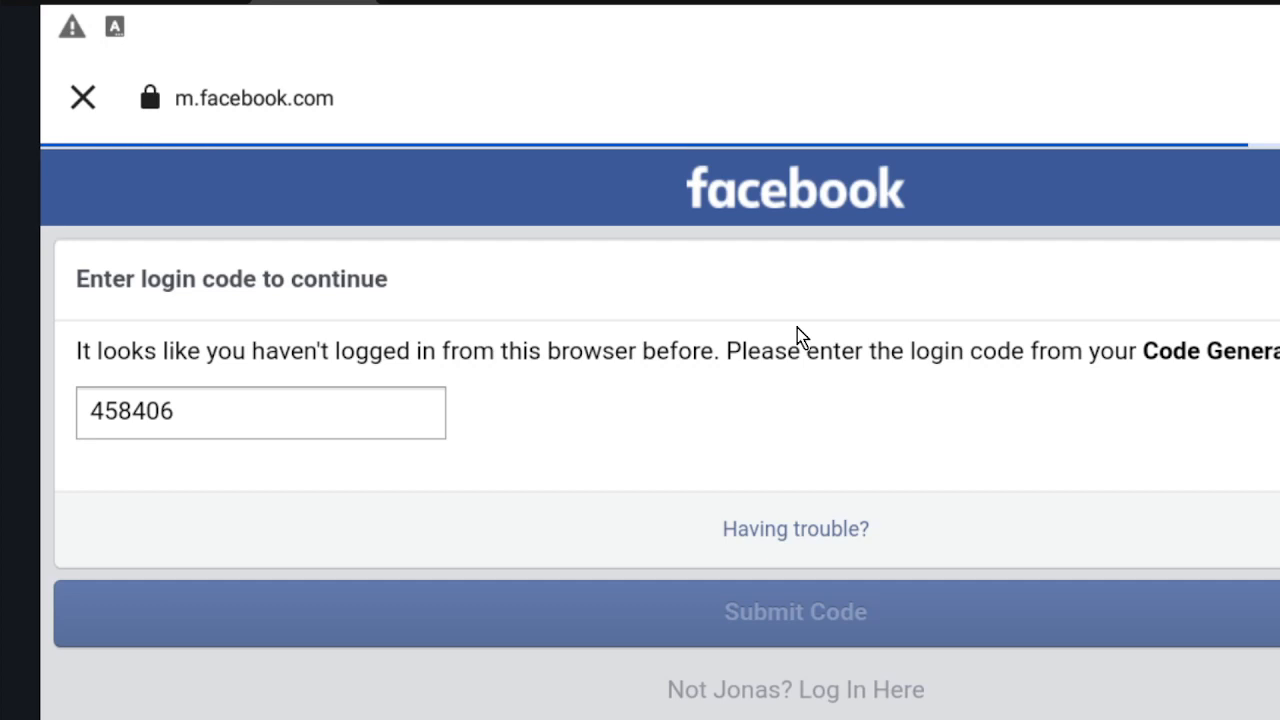
Continue past Facebook's Remember browser page toward Garena Free Fire.
{"action": "left_click", "coordinate": [795, 612]}
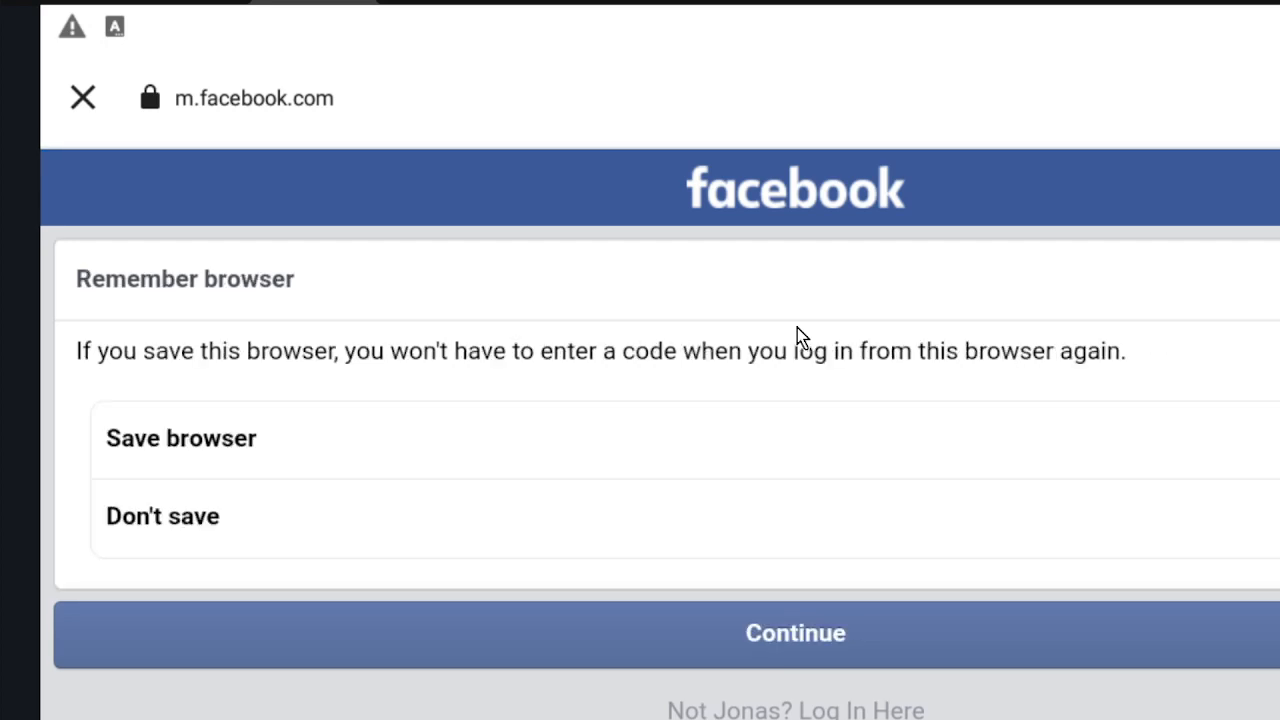
{"action": "mouse_move", "coordinate": [216, 532]}
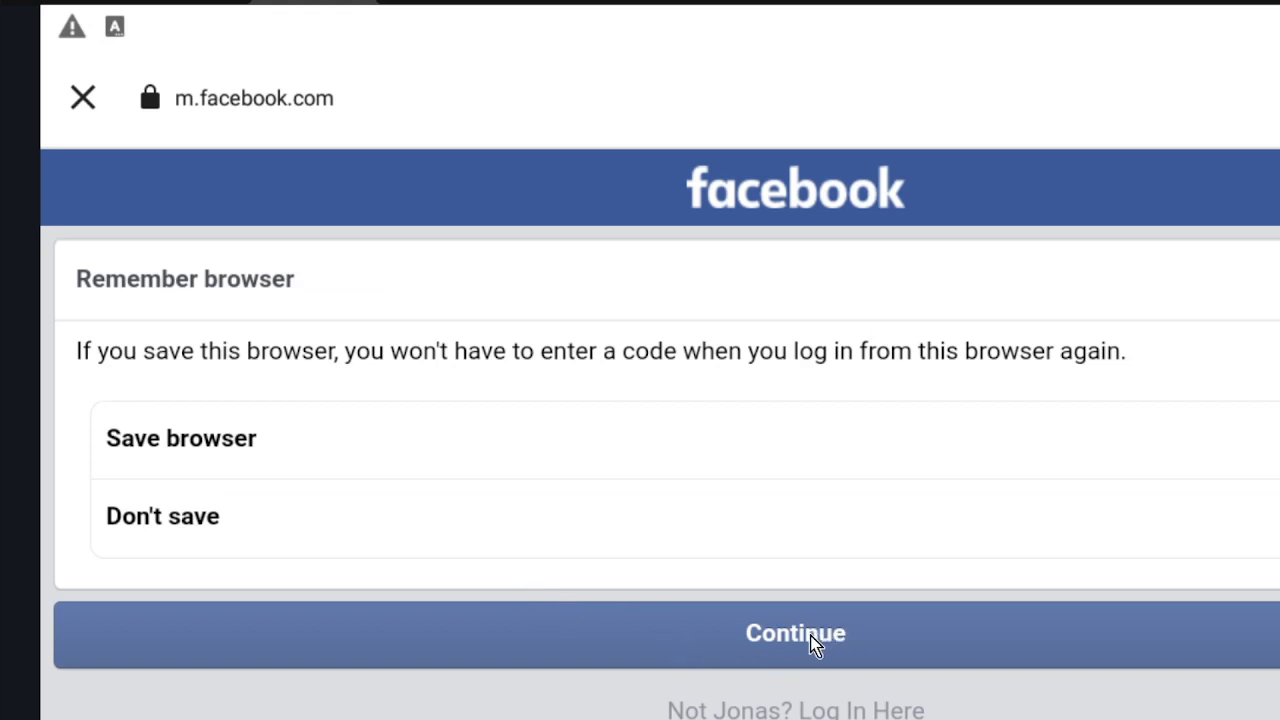
{"action": "left_click", "coordinate": [795, 633]}
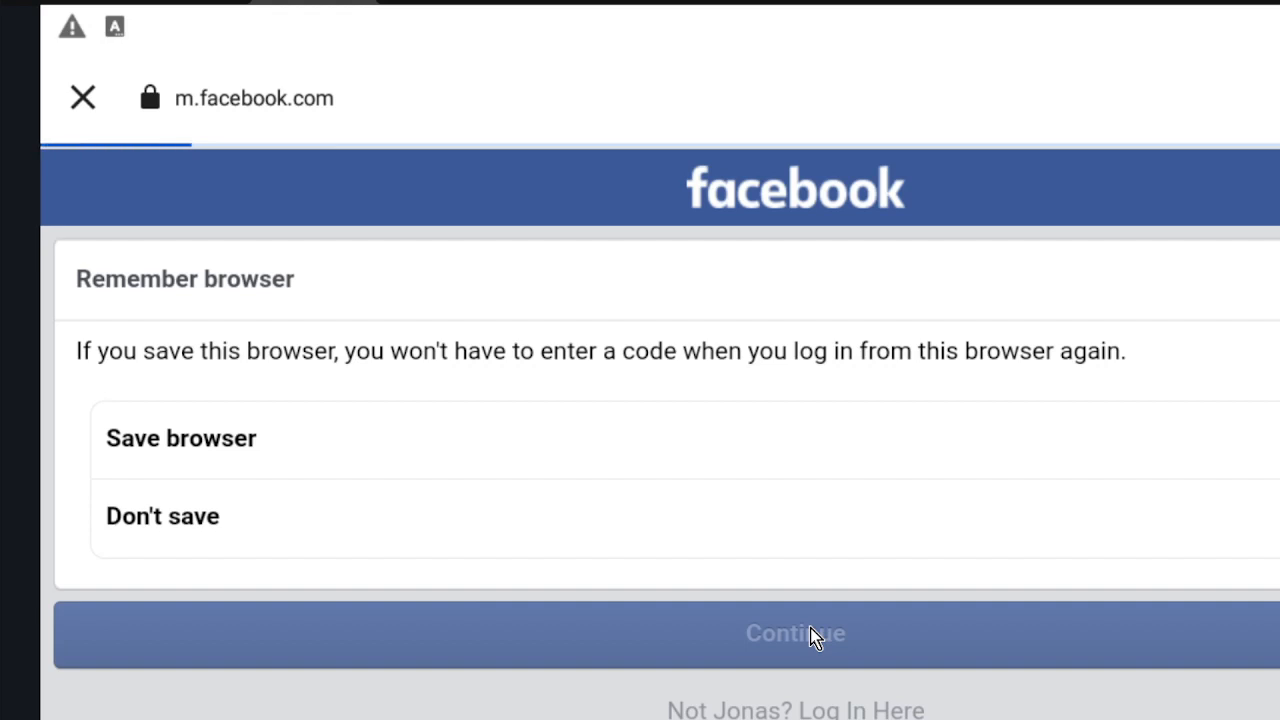
{"action": "left_click", "coordinate": [795, 633]}
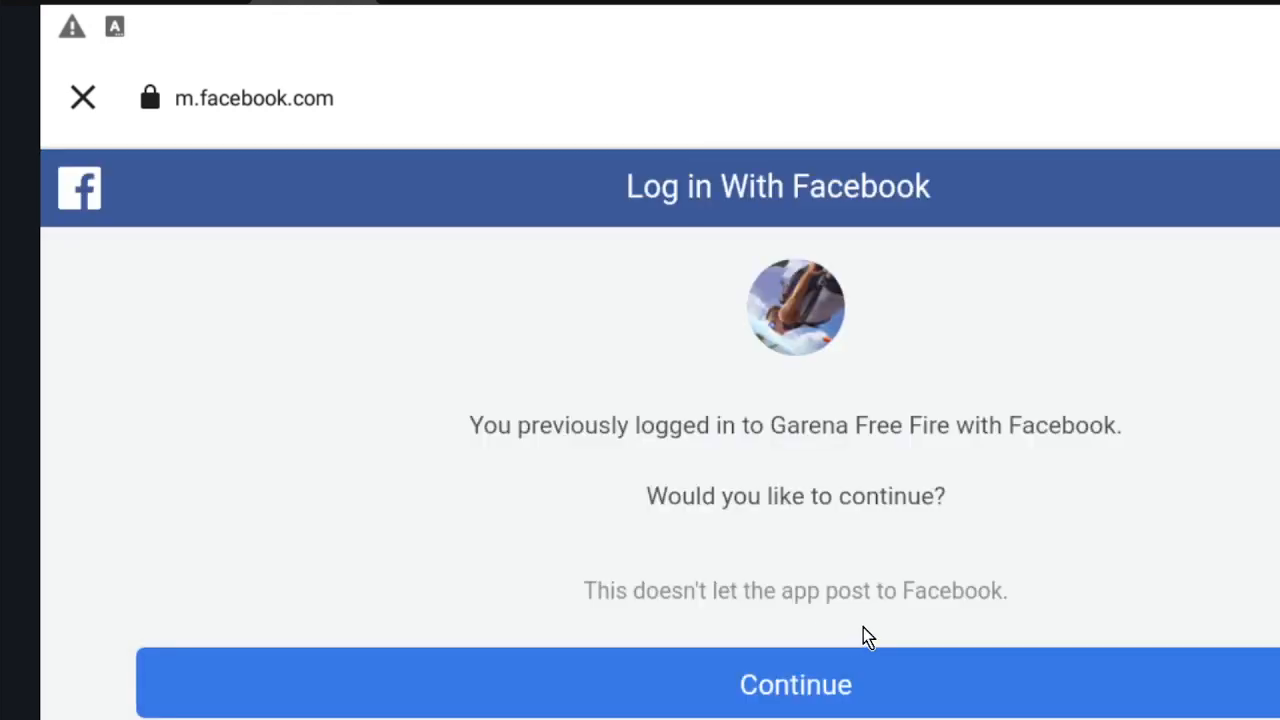
{"action": "mouse_move", "coordinate": [554, 465]}
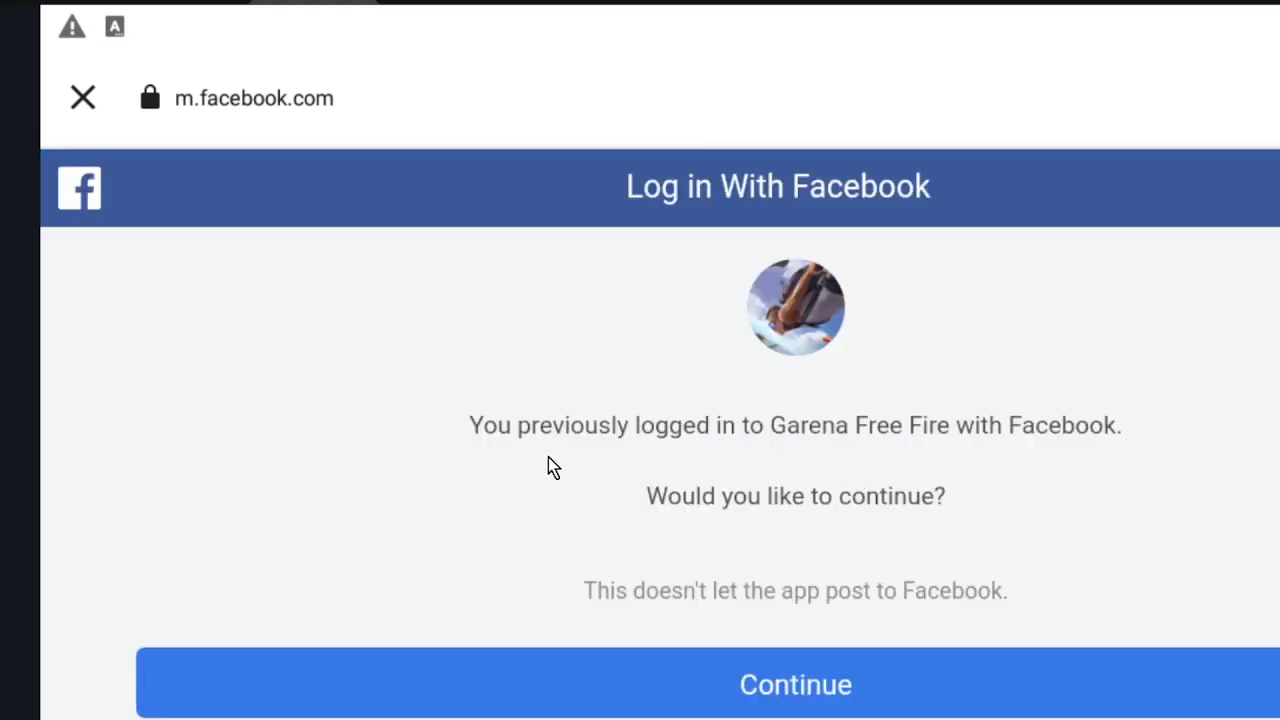
{"action": "mouse_move", "coordinate": [827, 450]}
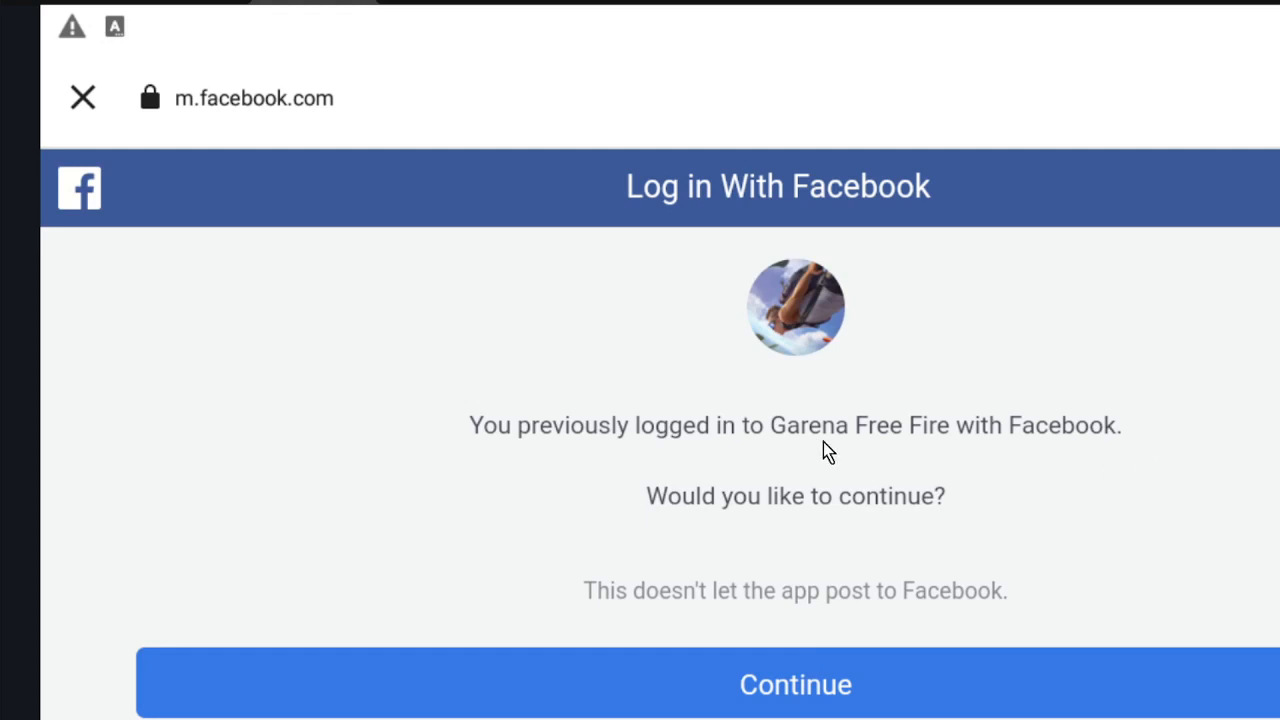
{"action": "mouse_move", "coordinate": [717, 447]}
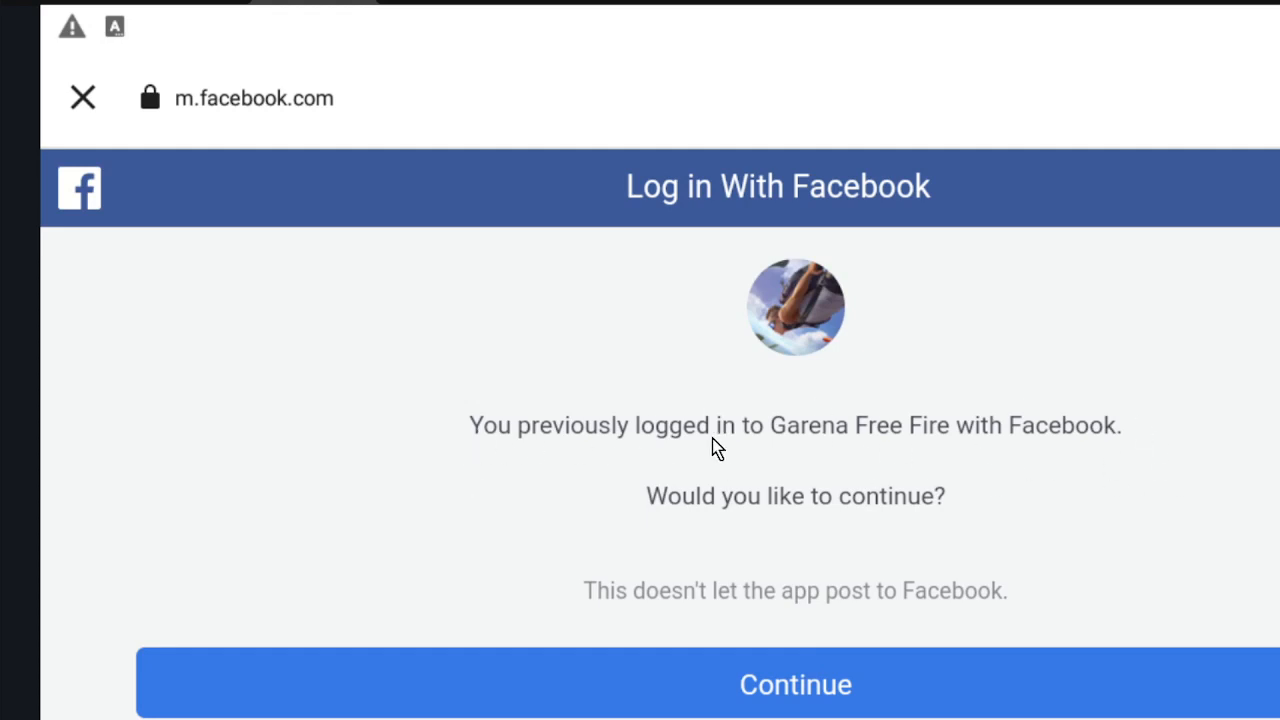
{"action": "mouse_move", "coordinate": [995, 450]}
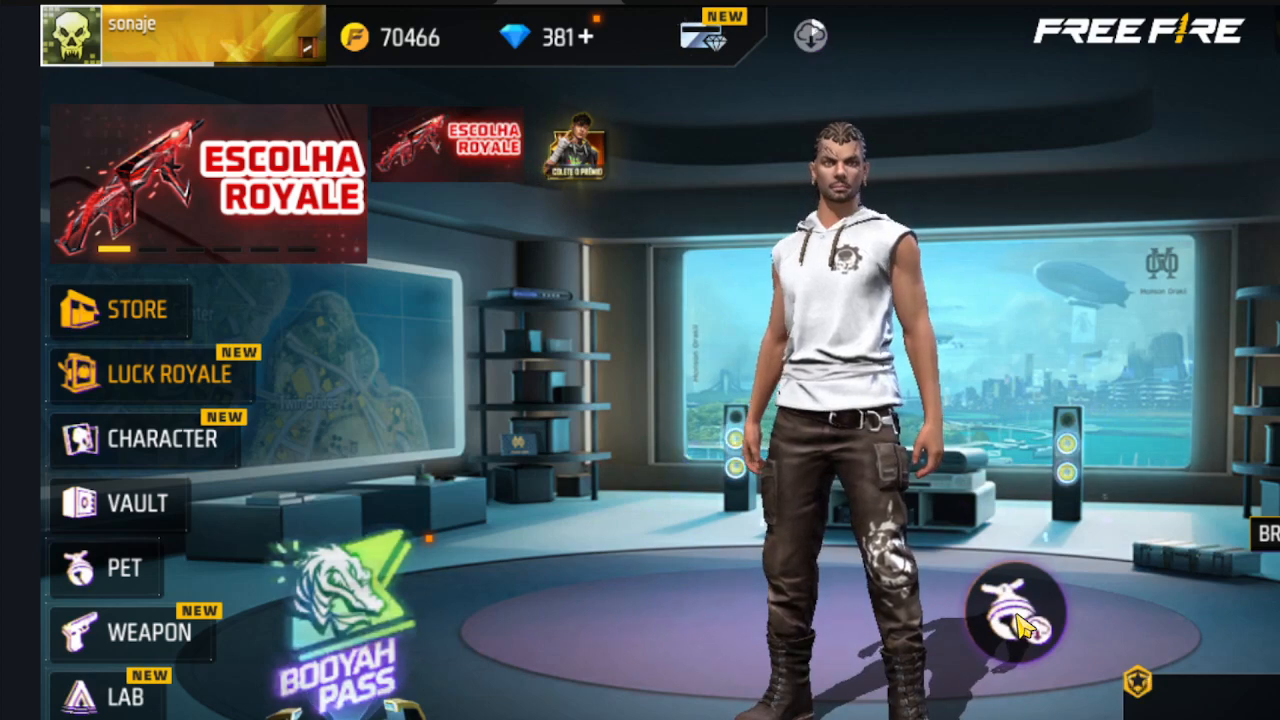
Confirm the Night Panther data pack download from the lobby's emote icon prompt.
{"action": "left_click", "coordinate": [1015, 610]}
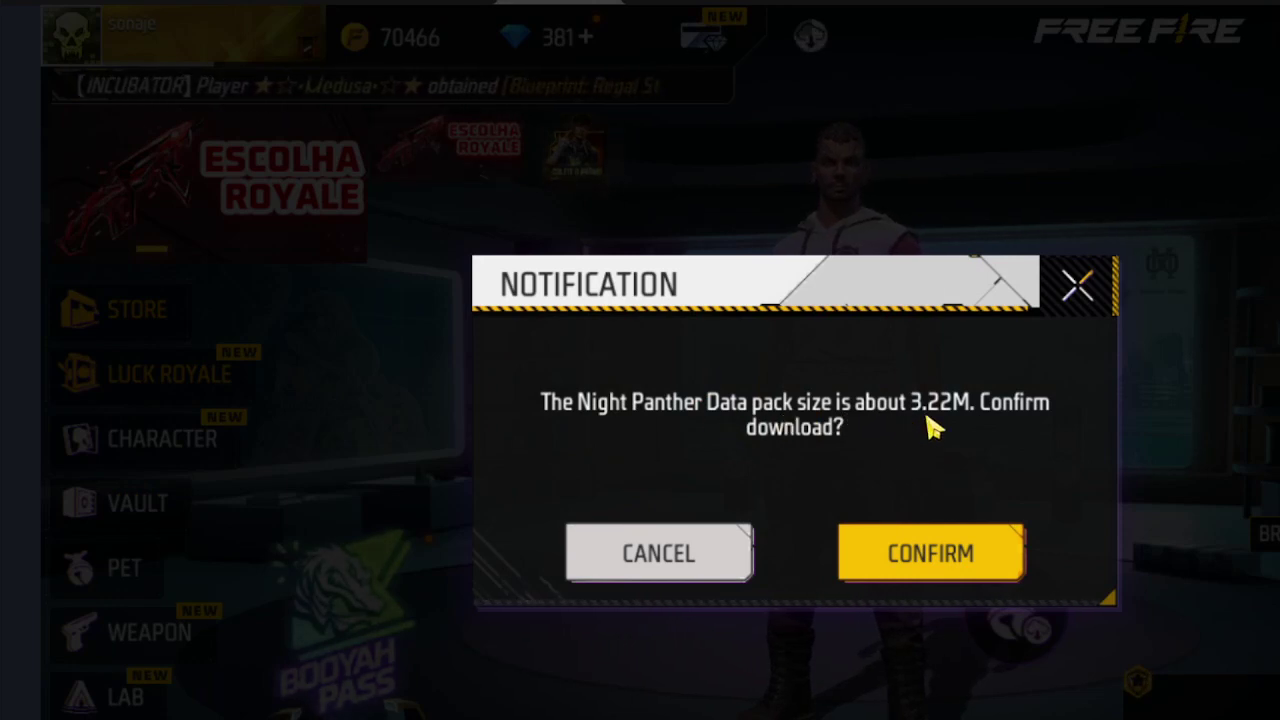
{"action": "left_click", "coordinate": [931, 554]}
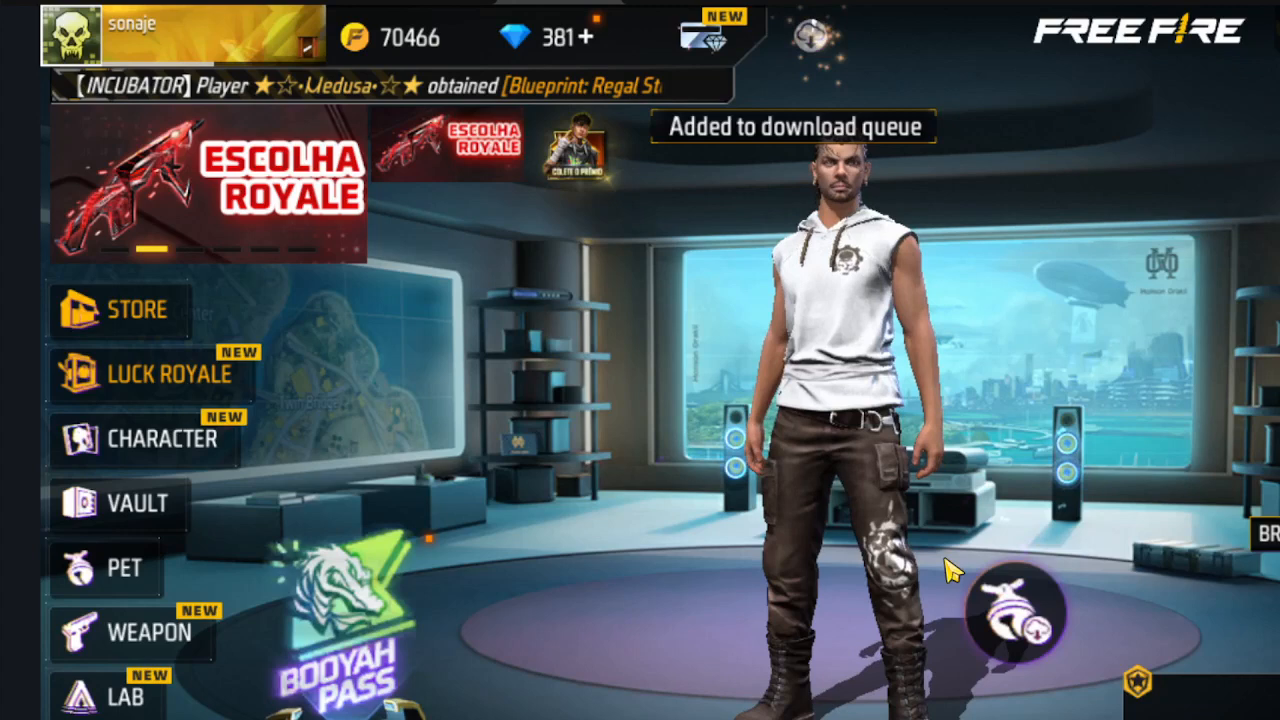